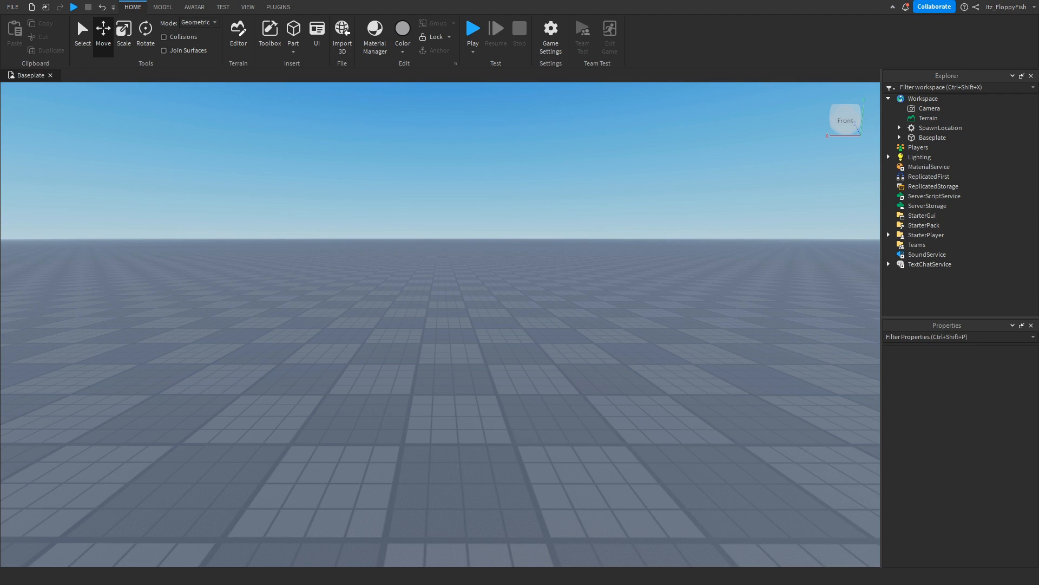
Step: Look through the View options and return to the Home building tools
{"action": "left_click", "coordinate": [472, 29]}
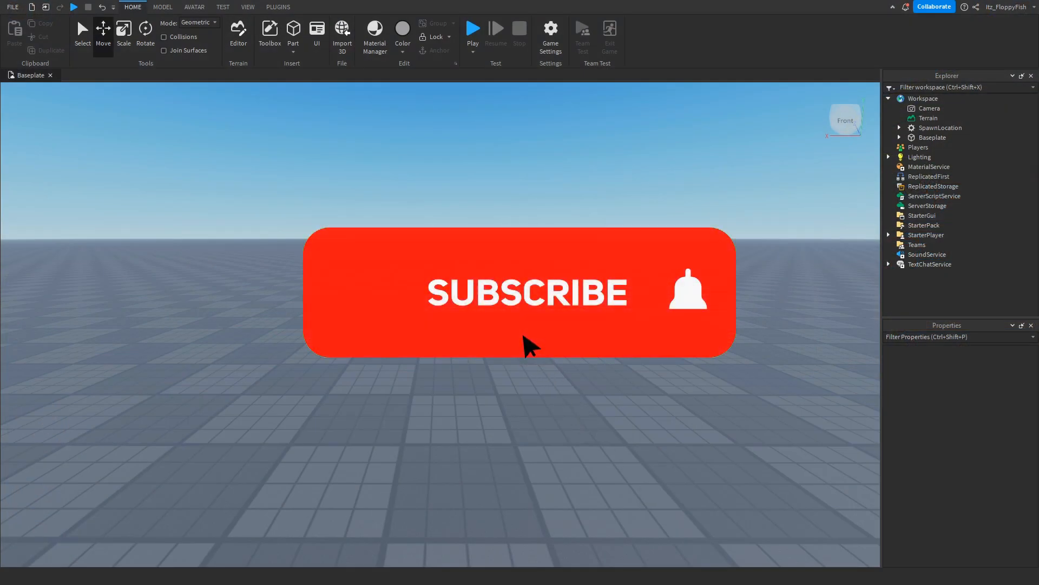
{"action": "left_click", "coordinate": [524, 291]}
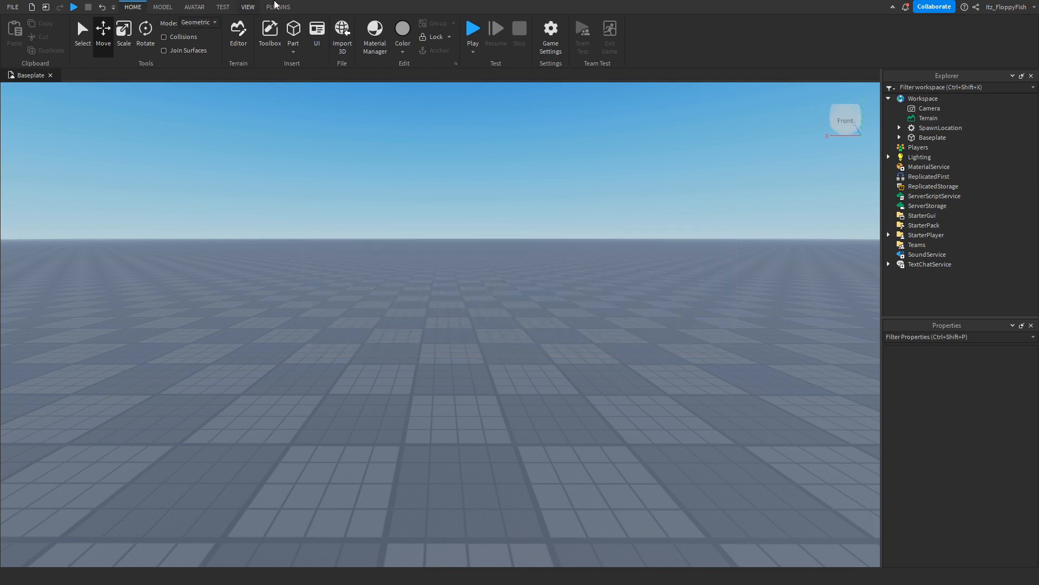
{"action": "left_click", "coordinate": [247, 6]}
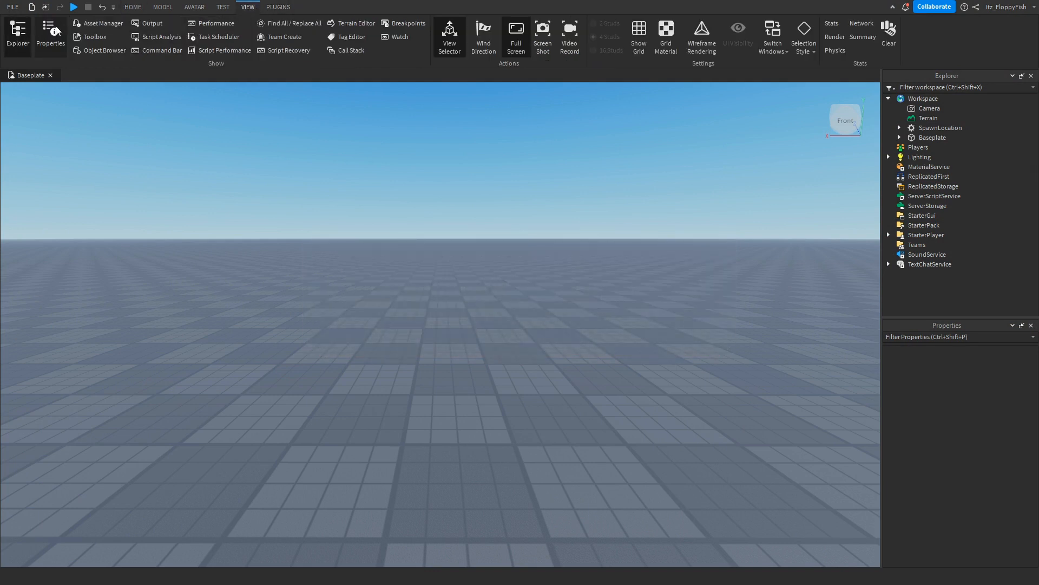
{"action": "mouse_move", "coordinate": [47, 376]}
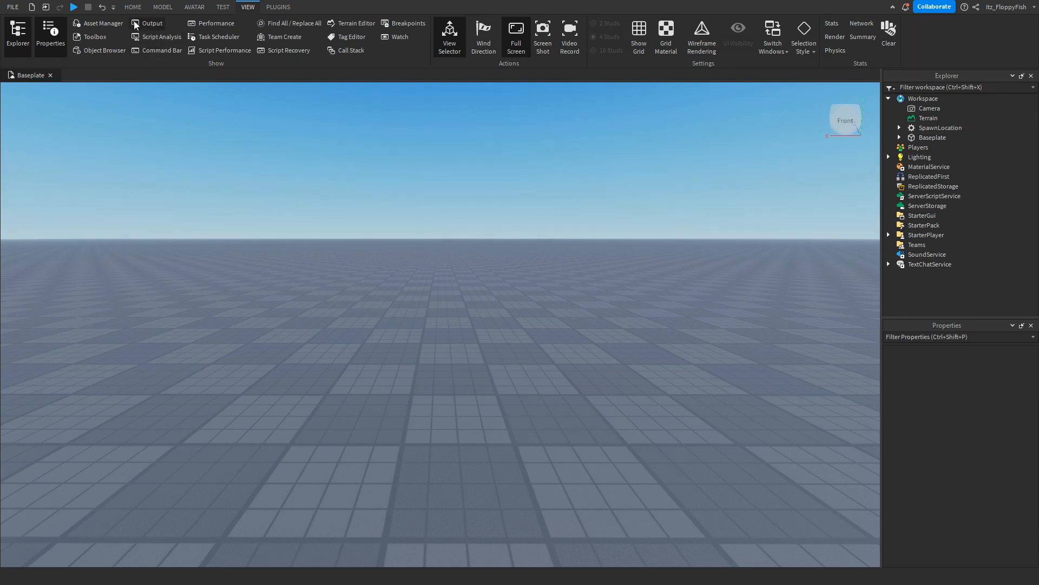
{"action": "left_click", "coordinate": [132, 7]}
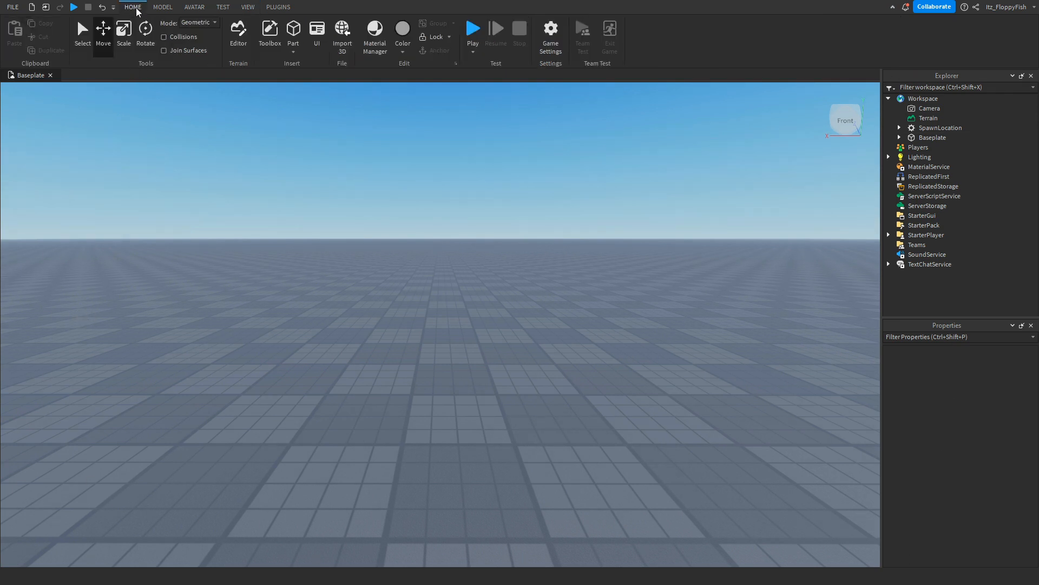
Step: Insert a block part, anchor it and colour it Pastel Blue
{"action": "left_click", "coordinate": [294, 32]}
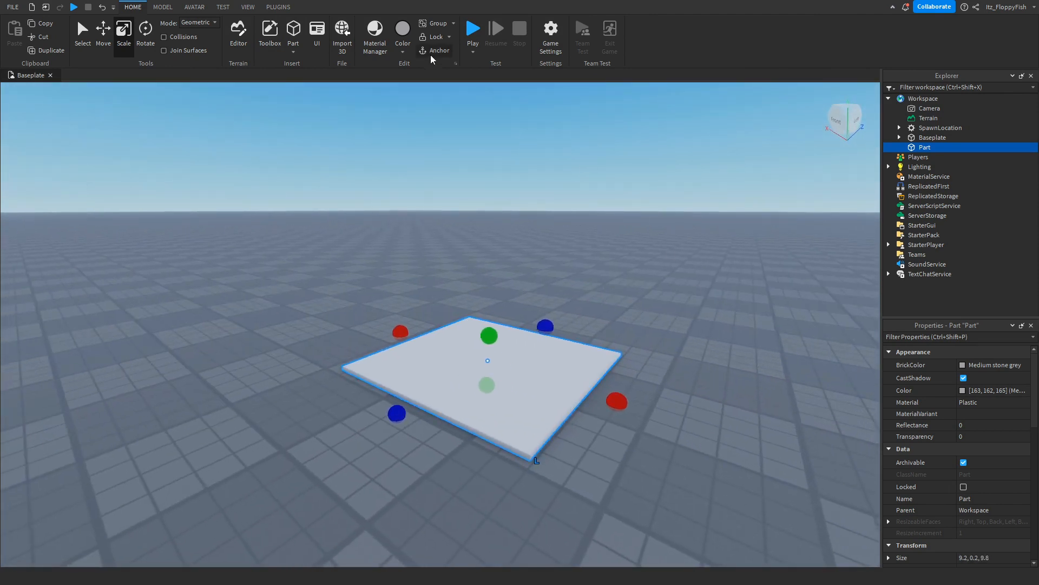
{"action": "left_click", "coordinate": [963, 363]}
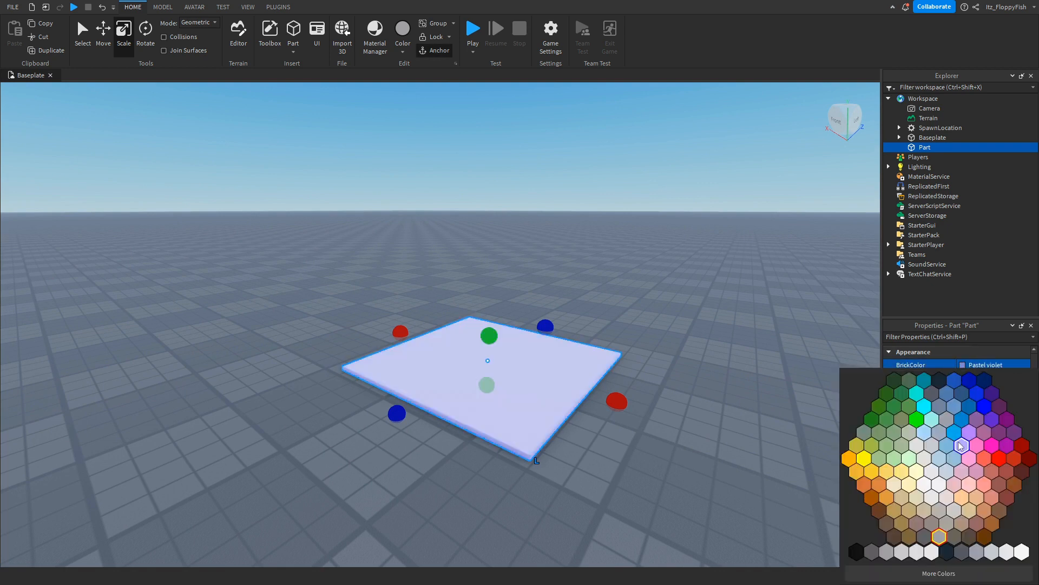
{"action": "left_click", "coordinate": [961, 445]}
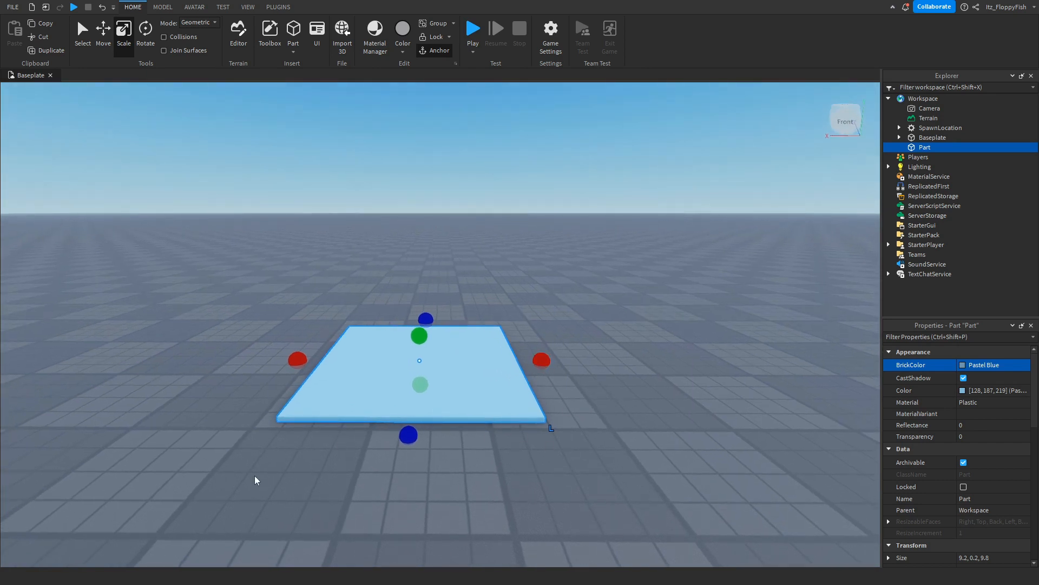
{"action": "mouse_move", "coordinate": [445, 400]}
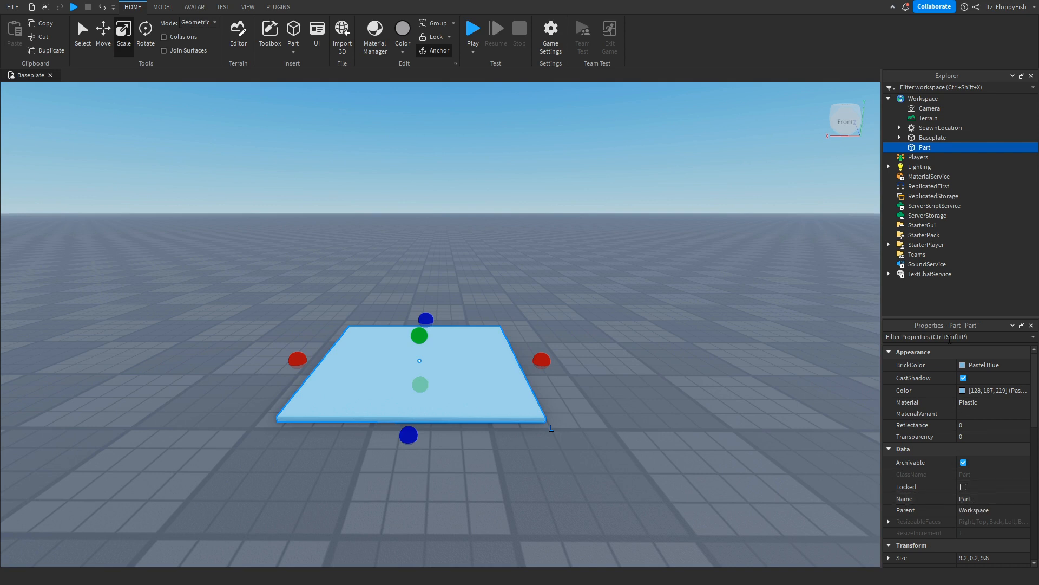
{"action": "mouse_move", "coordinate": [939, 151]}
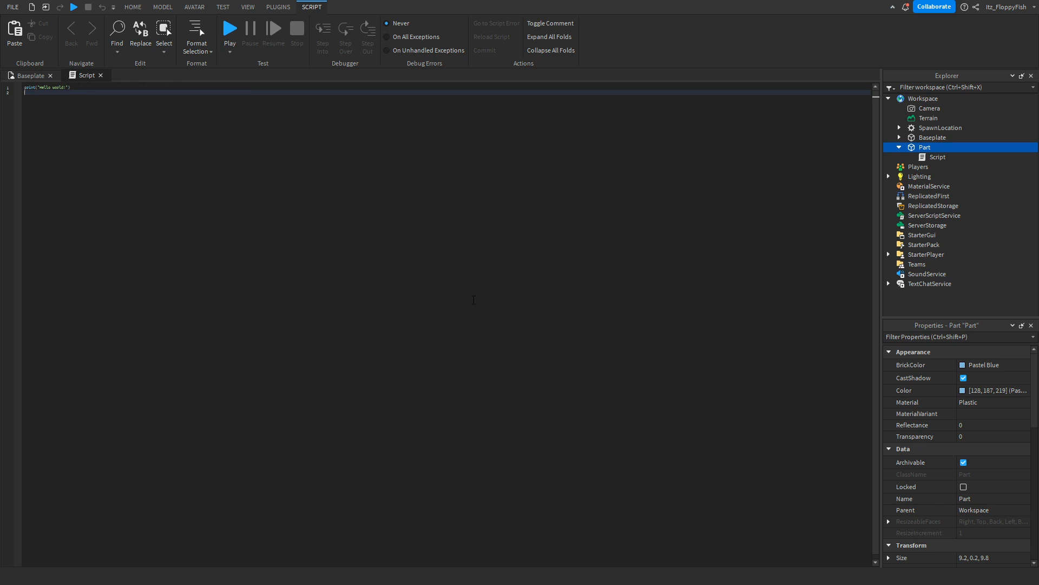
{"action": "mouse_move", "coordinate": [960, 314]}
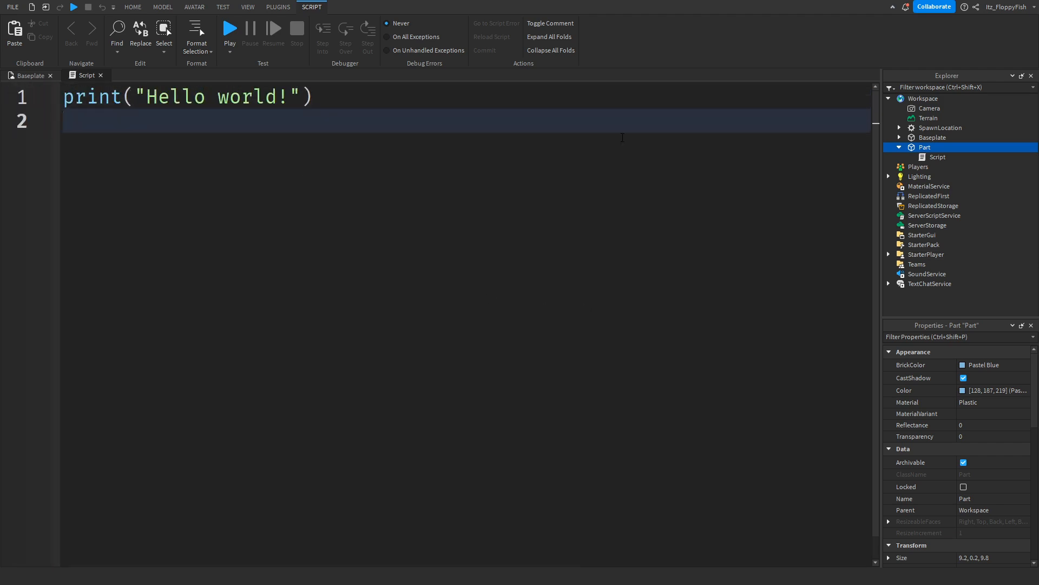
{"action": "mouse_move", "coordinate": [447, 486]}
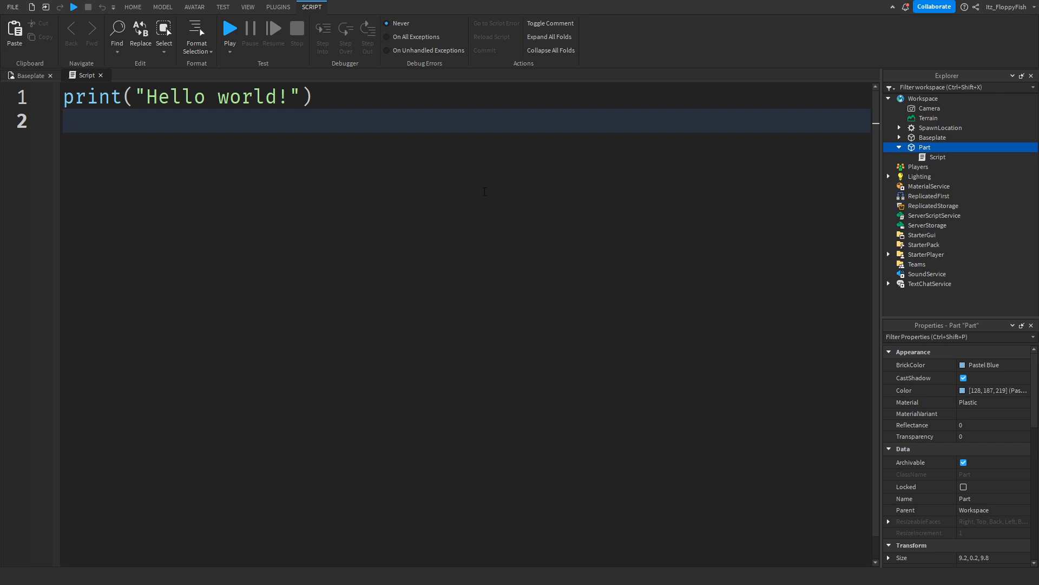
Step: Replace the new Script's default print line with a run of 's' characters
{"action": "type", "text": "ssssssssssssssssssssssssssssssssssssssssssssssssssssssssssssssssssss"}
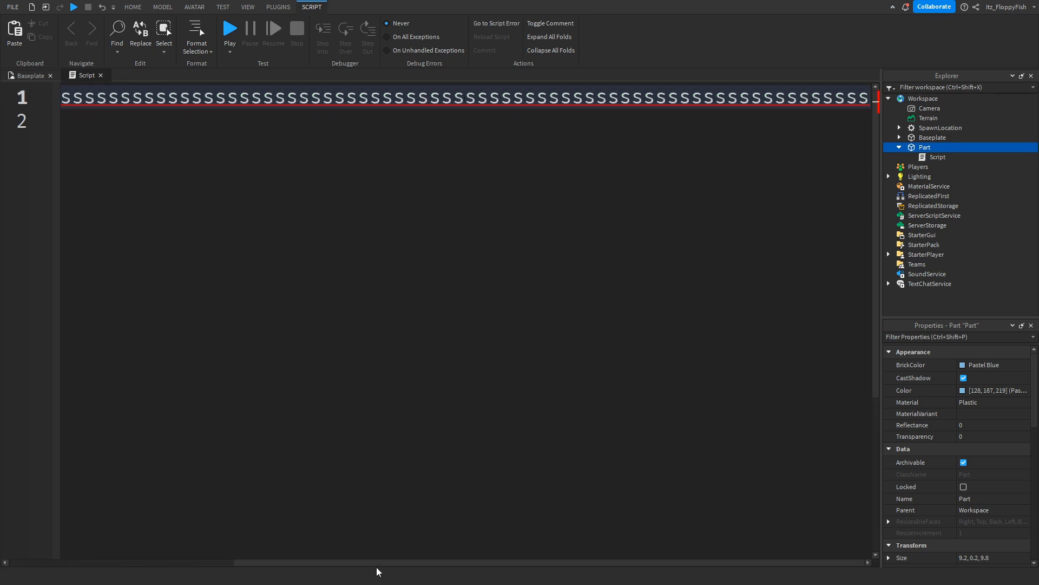
{"action": "mouse_move", "coordinate": [509, 521]}
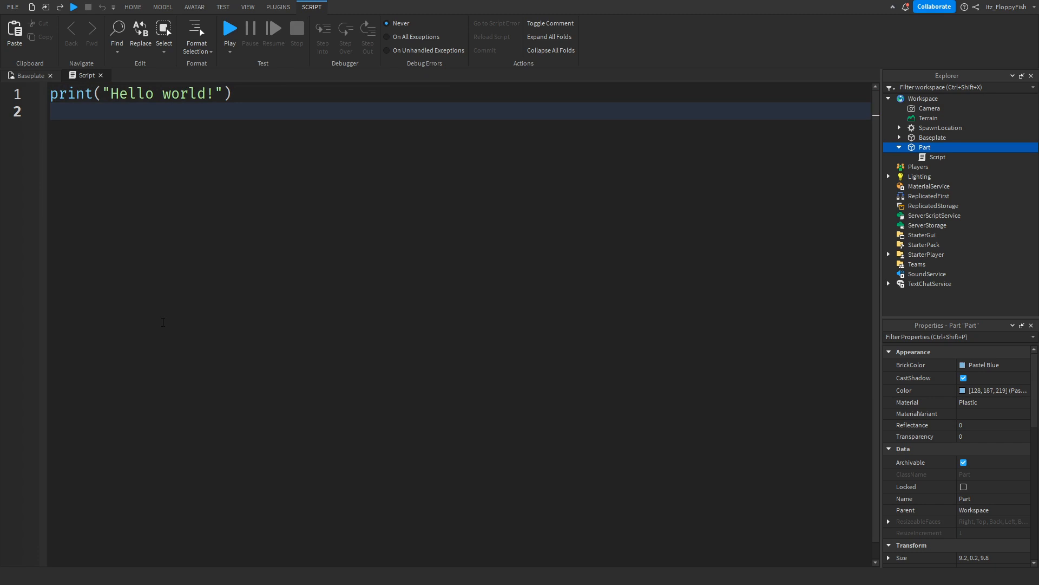
Step: Write a Touched handler calling MarketplaceService:PromptPremiumPurchase(plr), then return to the Baseplate scene
{"action": "left_click", "coordinate": [52, 111]}
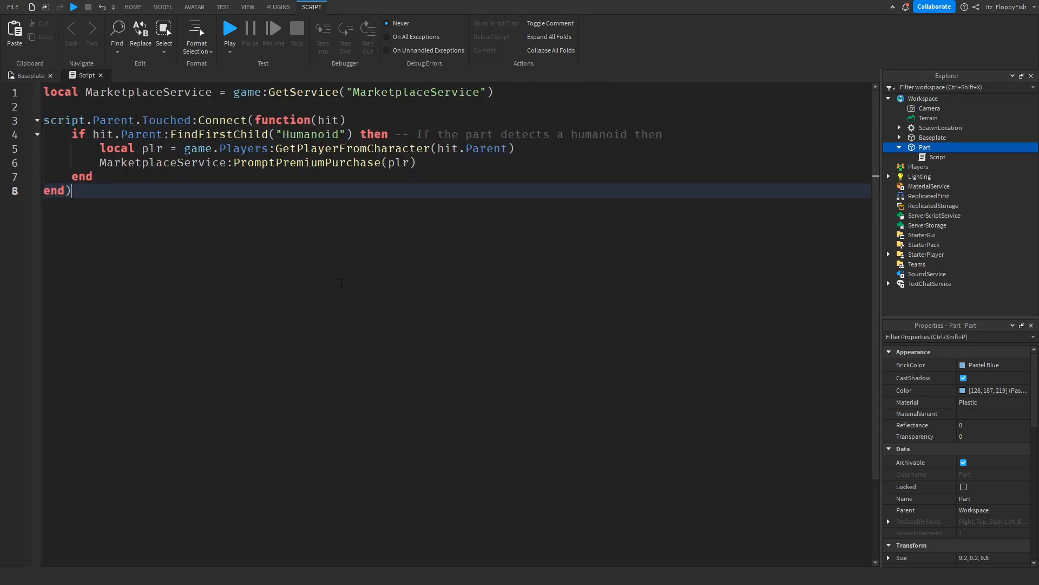
{"action": "left_click", "coordinate": [132, 8]}
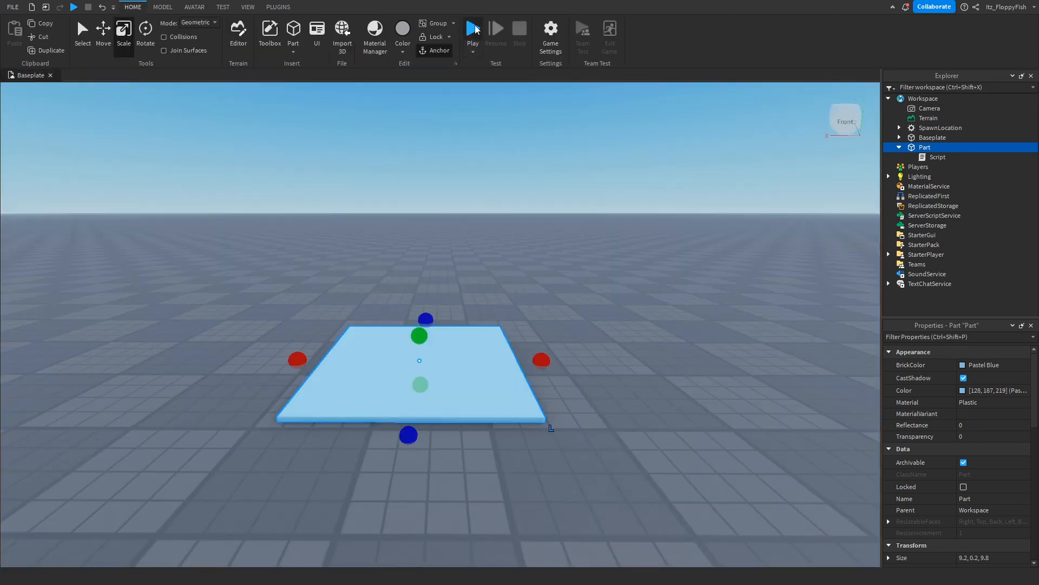
Step: Play-test, walk onto the pad to trigger the For Premium Only prompt, dismiss it and stop the test
{"action": "left_click", "coordinate": [473, 29]}
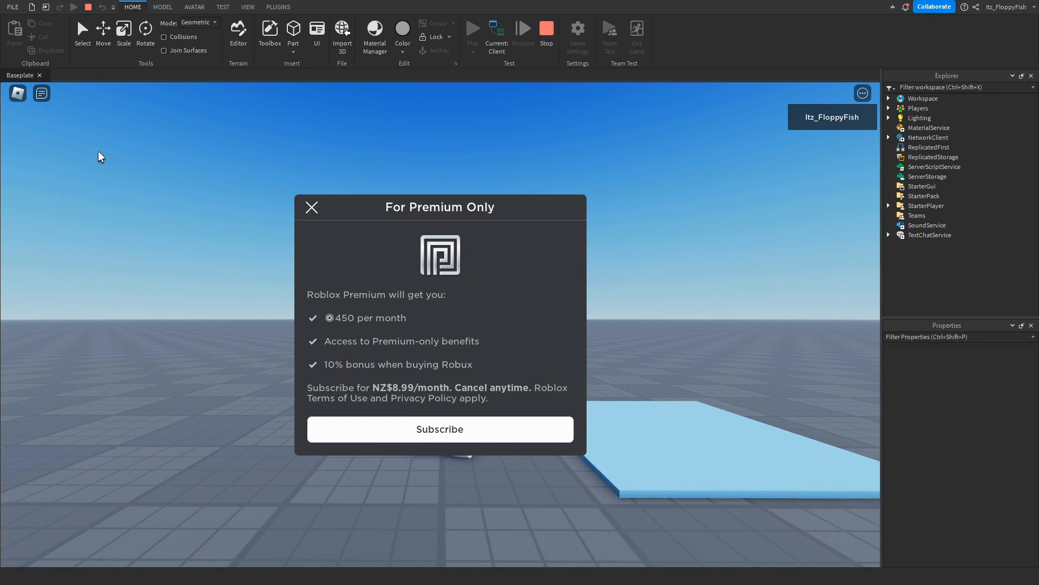
{"action": "mouse_move", "coordinate": [430, 436]}
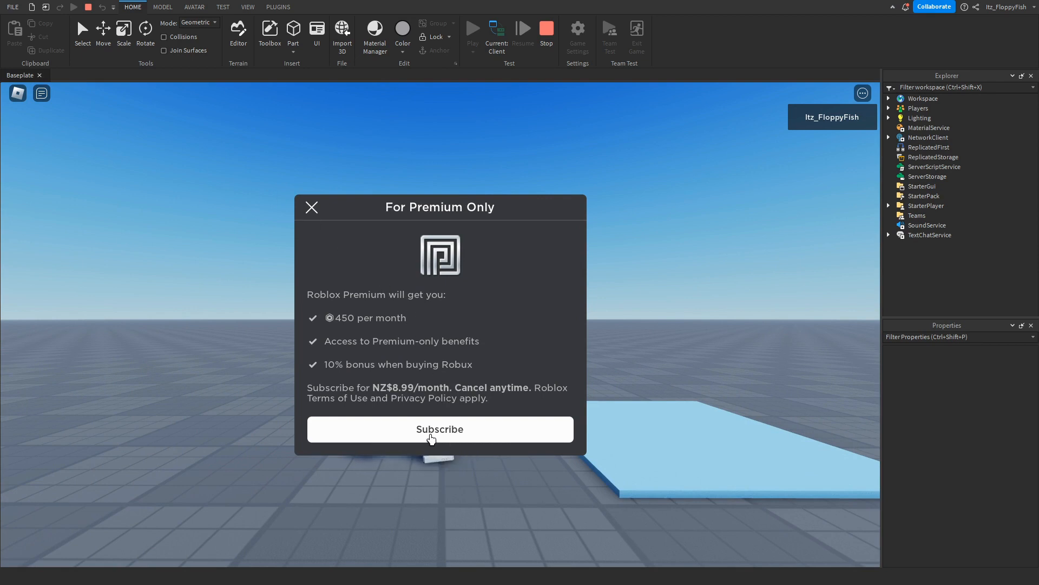
{"action": "mouse_move", "coordinate": [485, 299]}
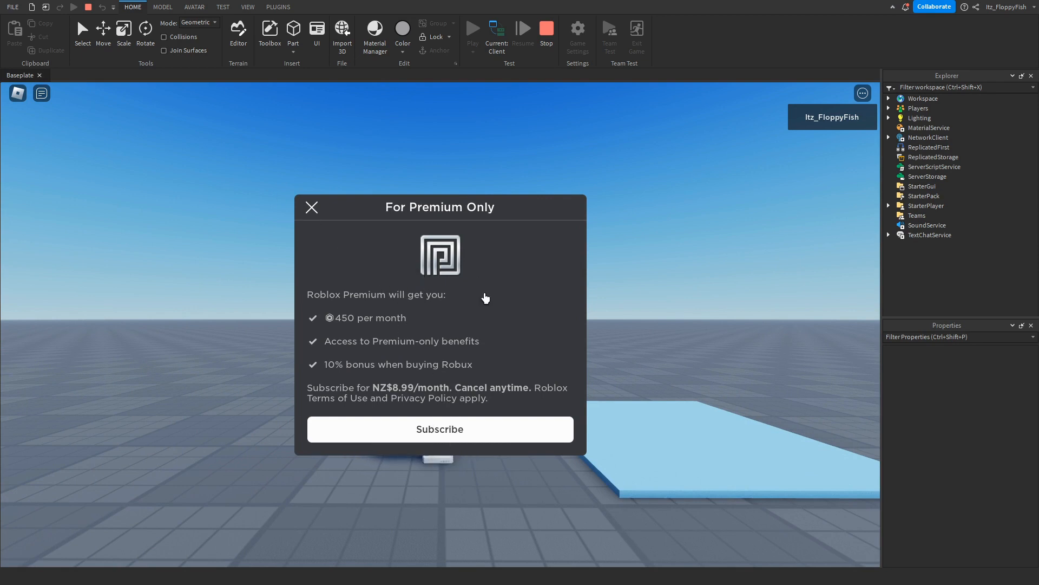
{"action": "mouse_move", "coordinate": [312, 208]}
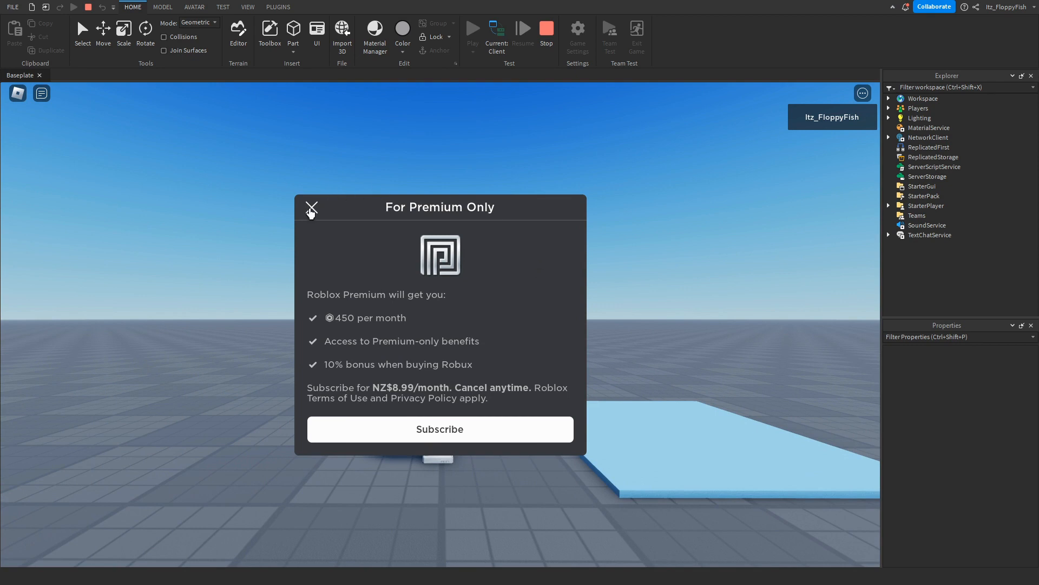
{"action": "left_click", "coordinate": [311, 207]}
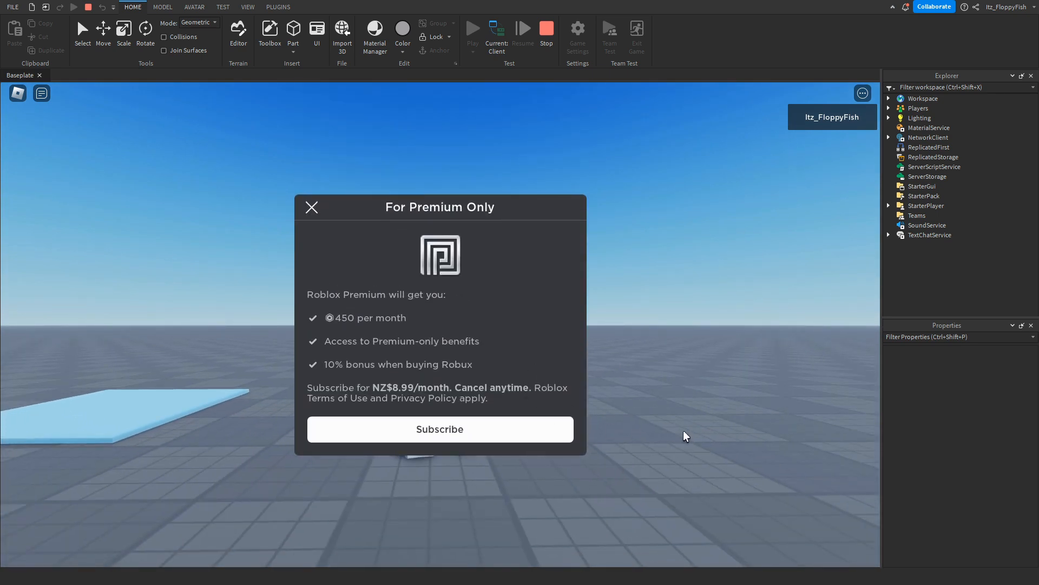
{"action": "left_click", "coordinate": [312, 207]}
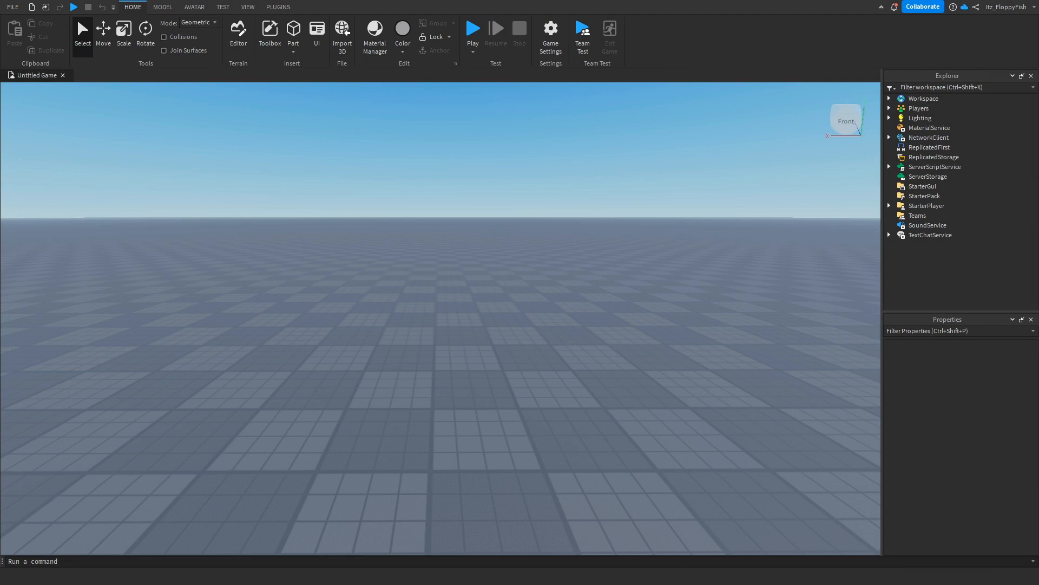